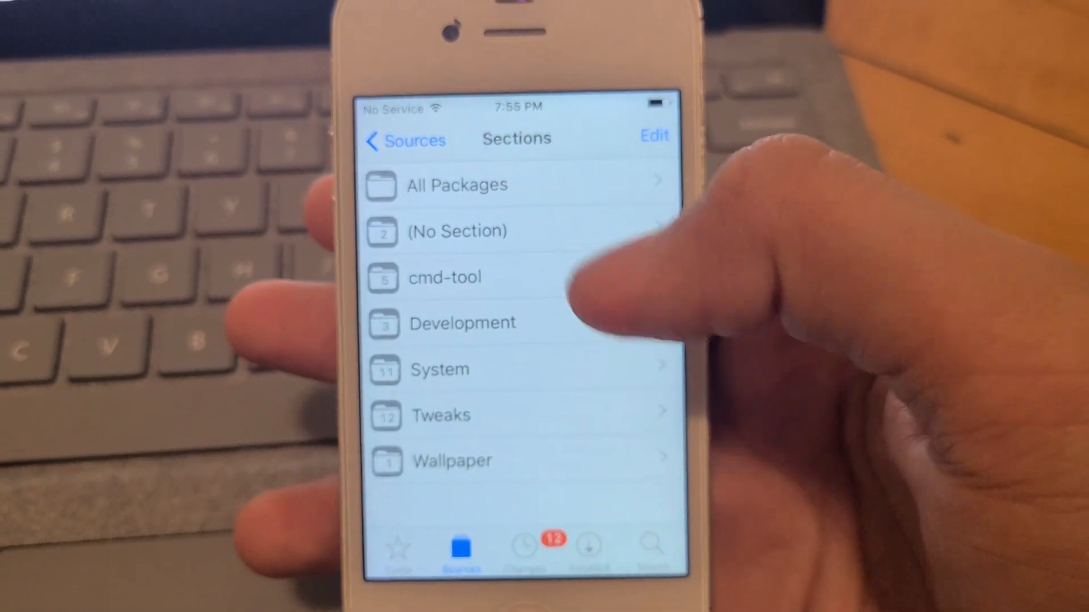
Locate kDFUApp 1.0.2 in All Packages and show its details with Modify options.
click(456, 185)
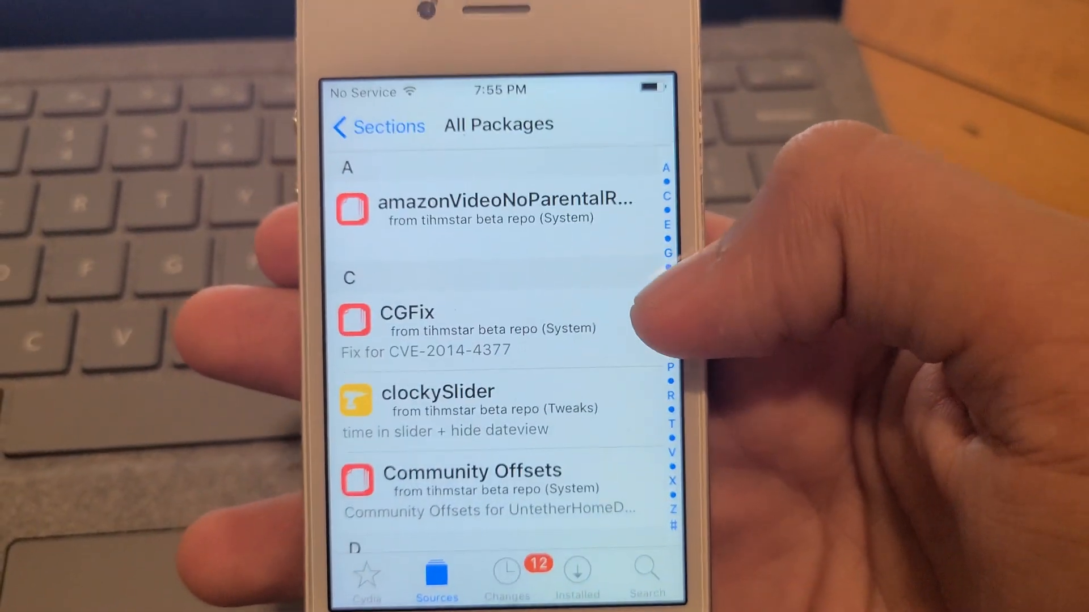
scroll(down, 3)
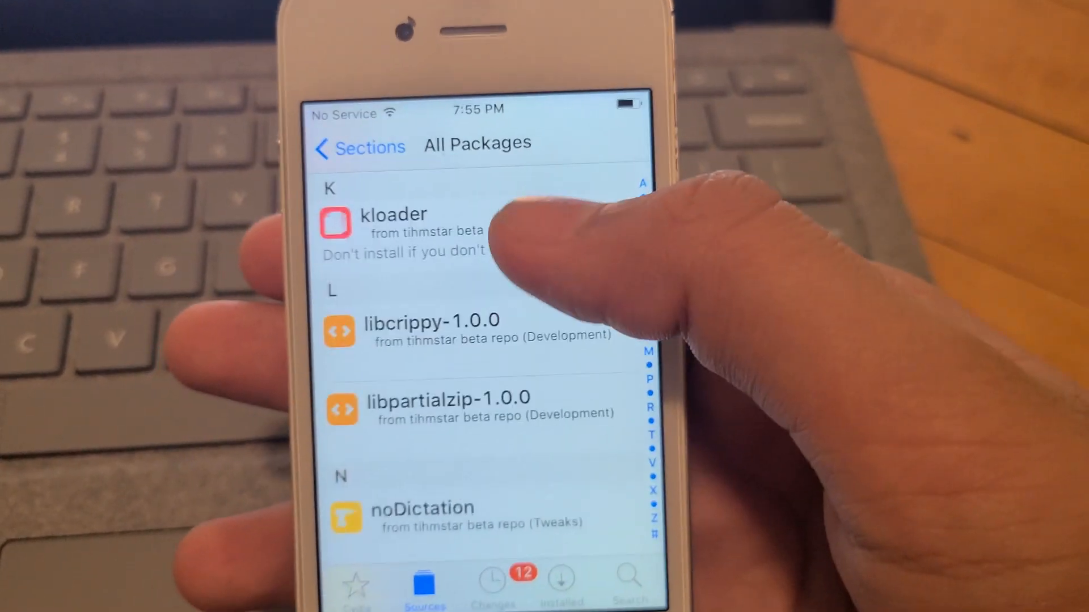
click(392, 229)
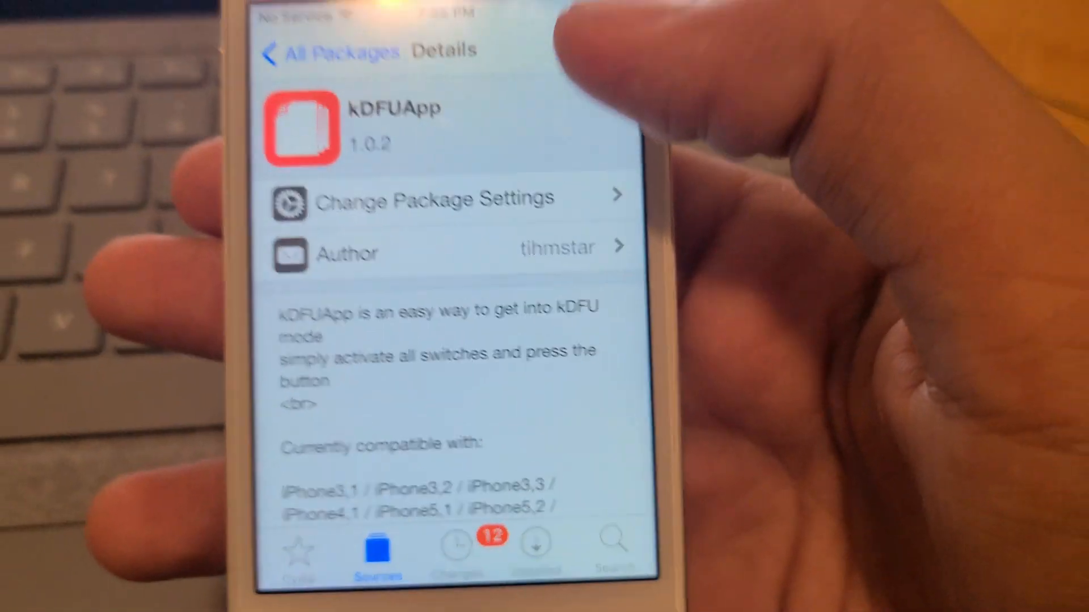
scroll(down, 3)
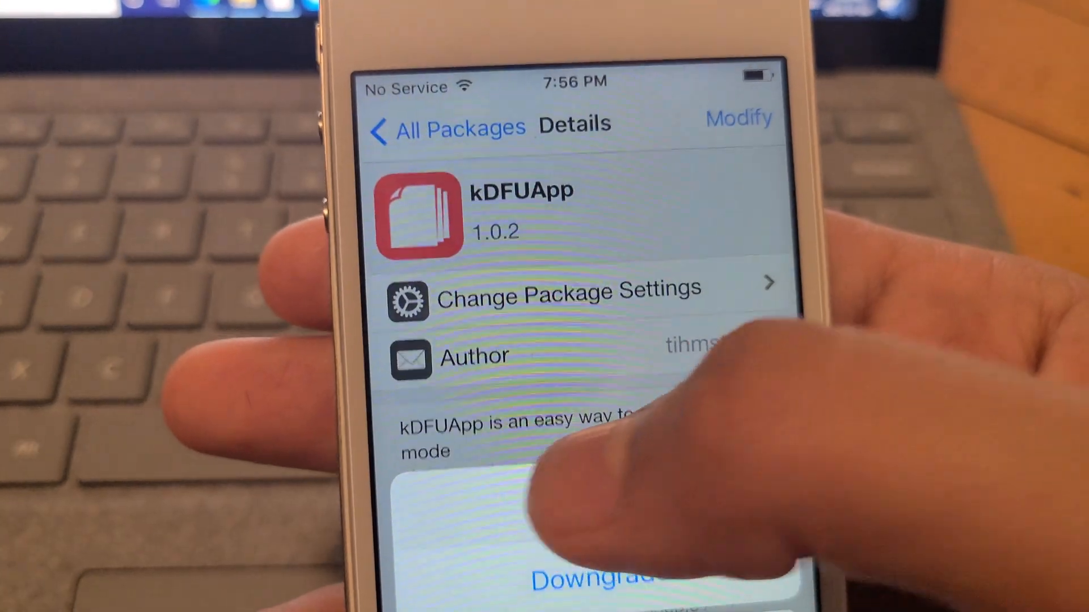
Install kDFUApp and its dependencies, confirming on the Confirm screen.
click(590, 577)
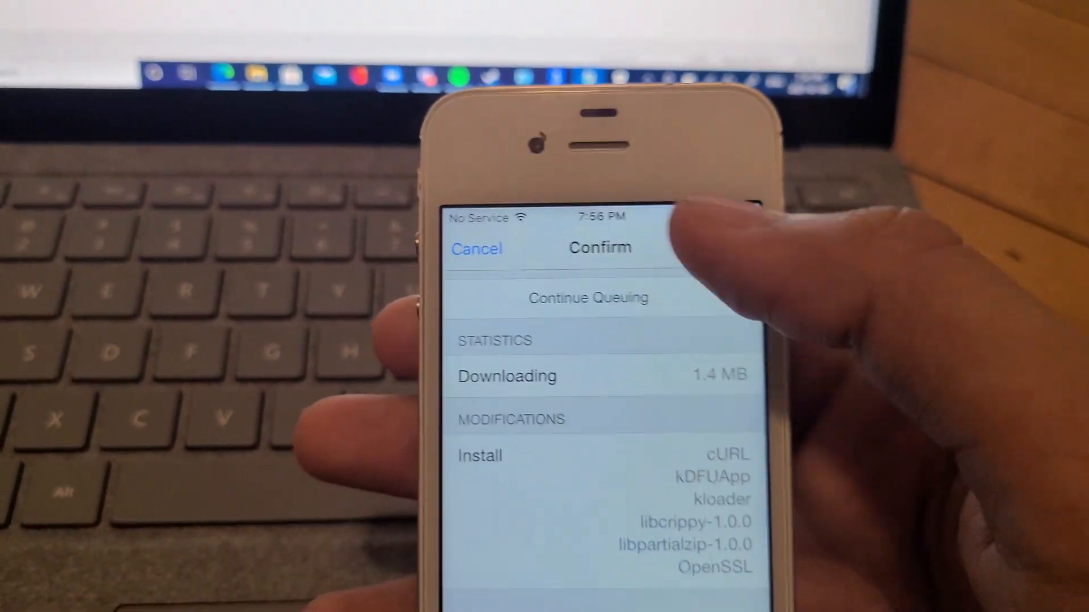
click(599, 249)
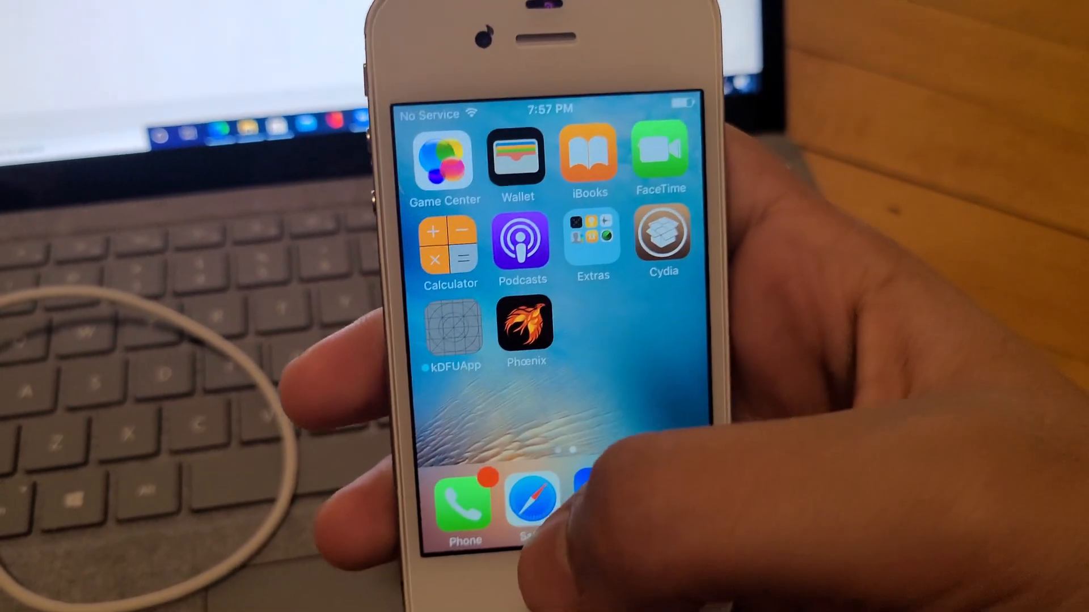
Enable the iBSS switches in kDFUApp, enter kDFU mode, then move to the computer's jailbreak tool.
click(452, 330)
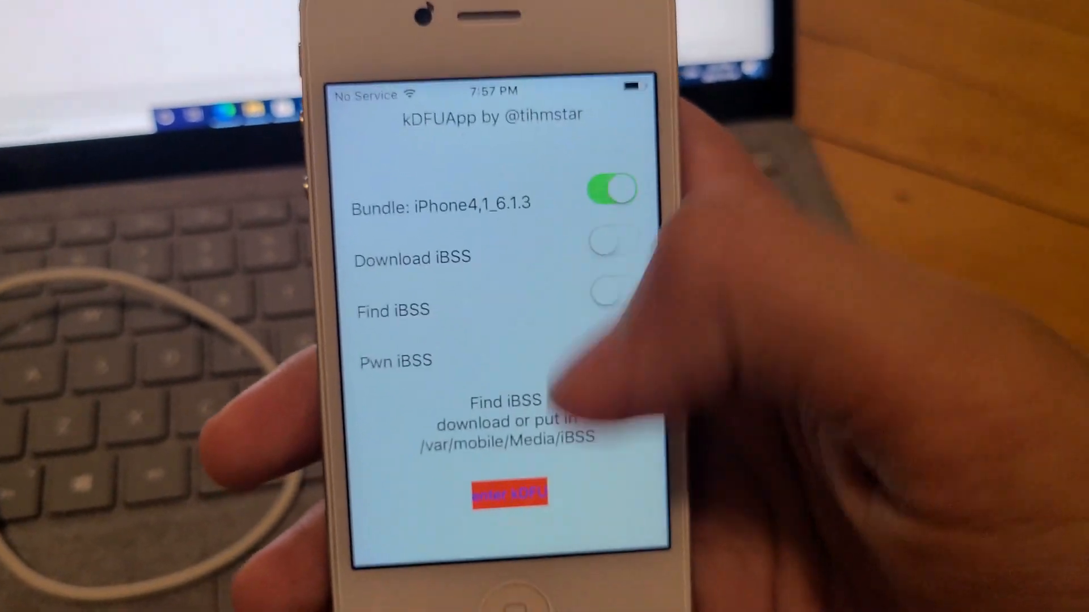
click(602, 248)
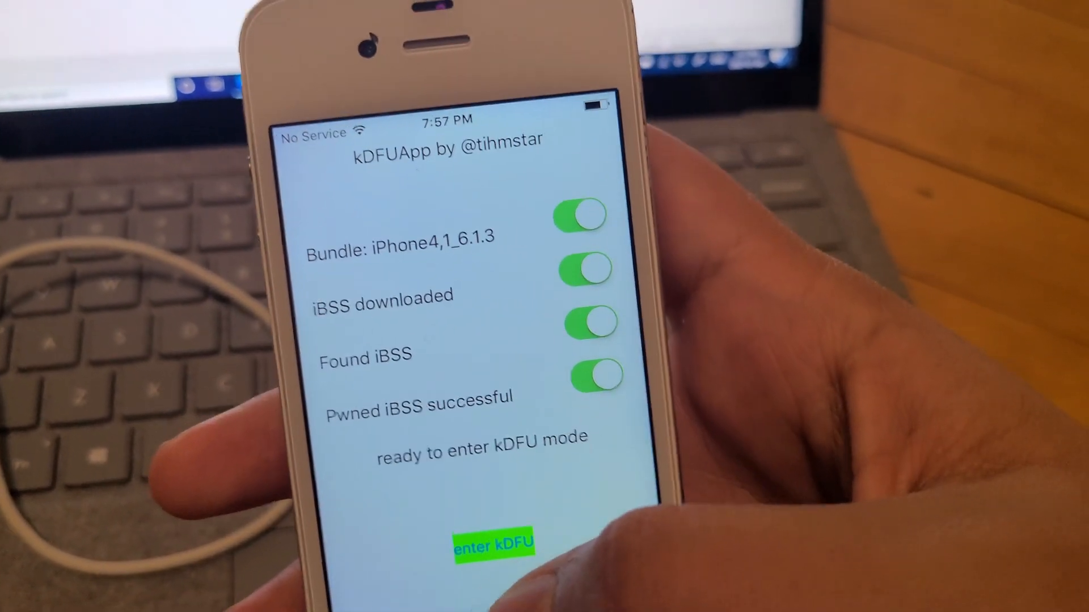
click(493, 544)
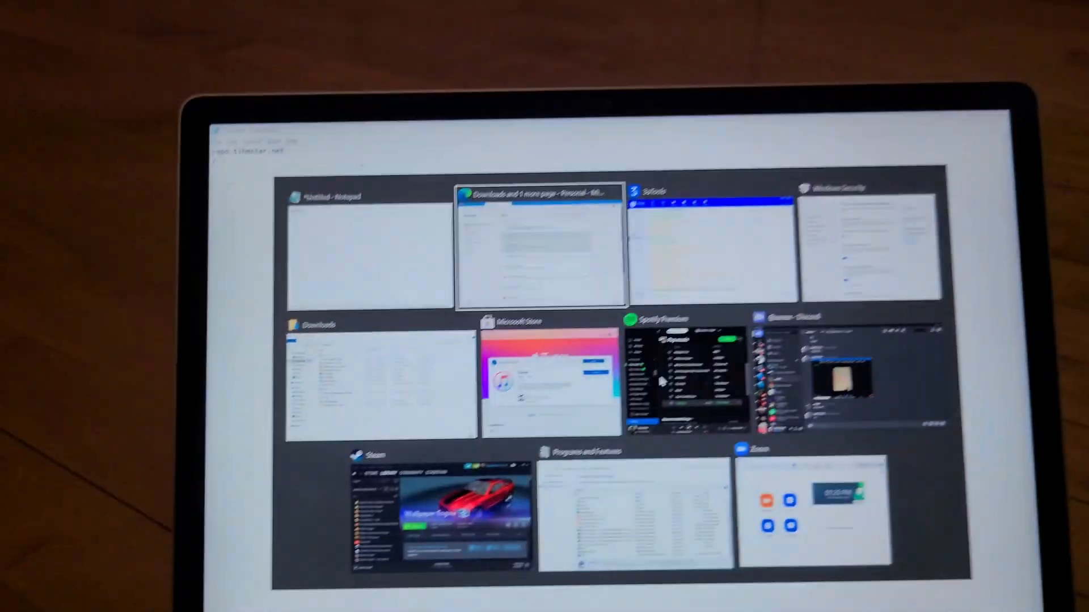
click(540, 249)
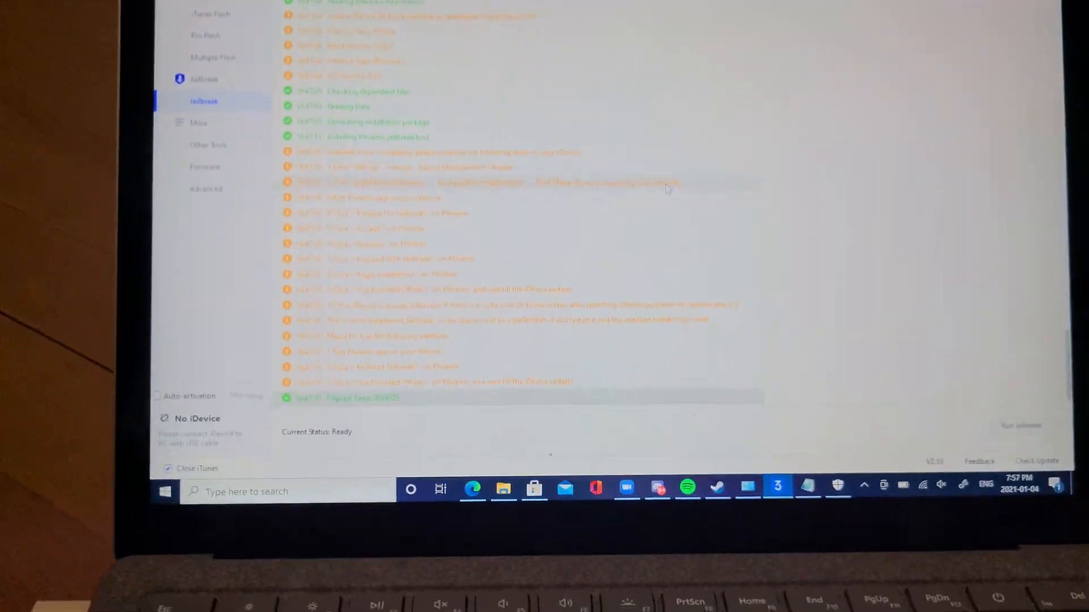